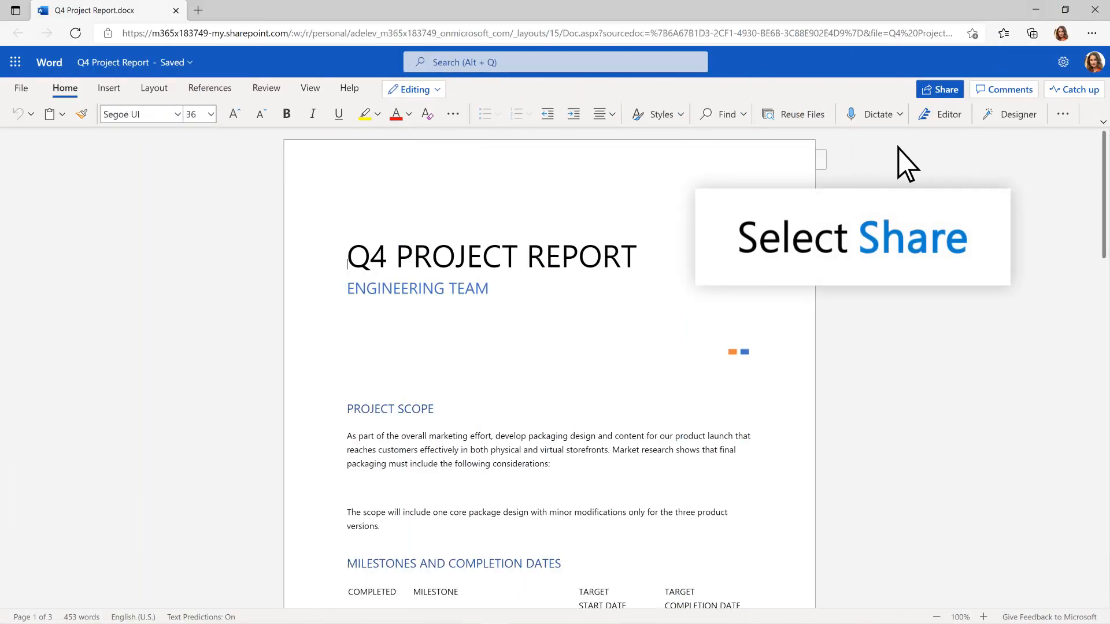
- Share the report with Grady Archie with the message 'Here's the report we were discussing' and send it
left_click(940, 89)
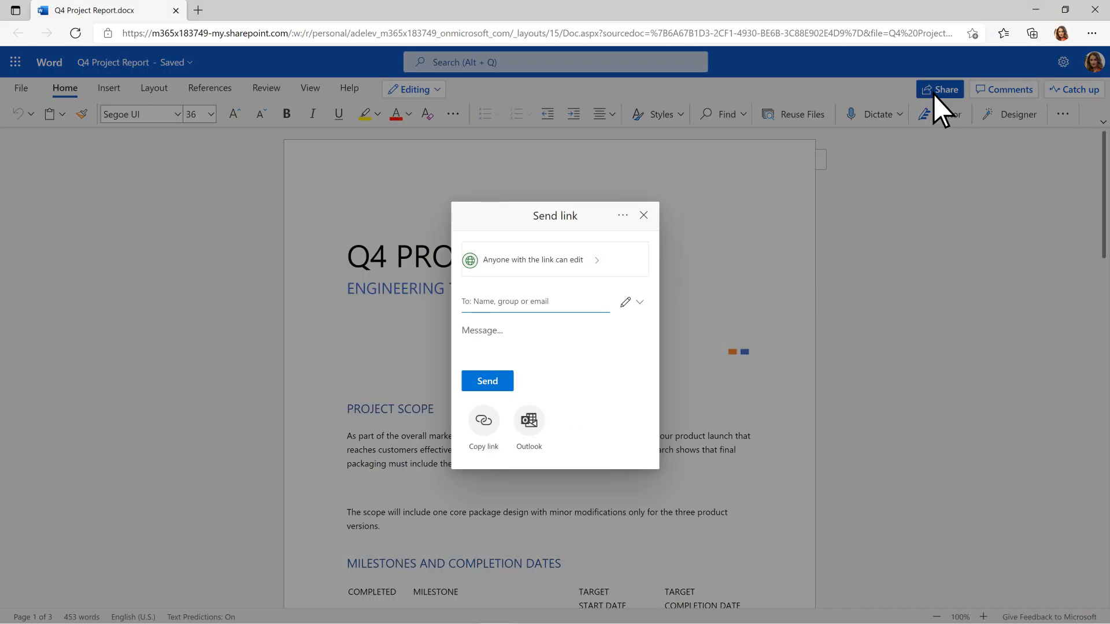
type("gra")
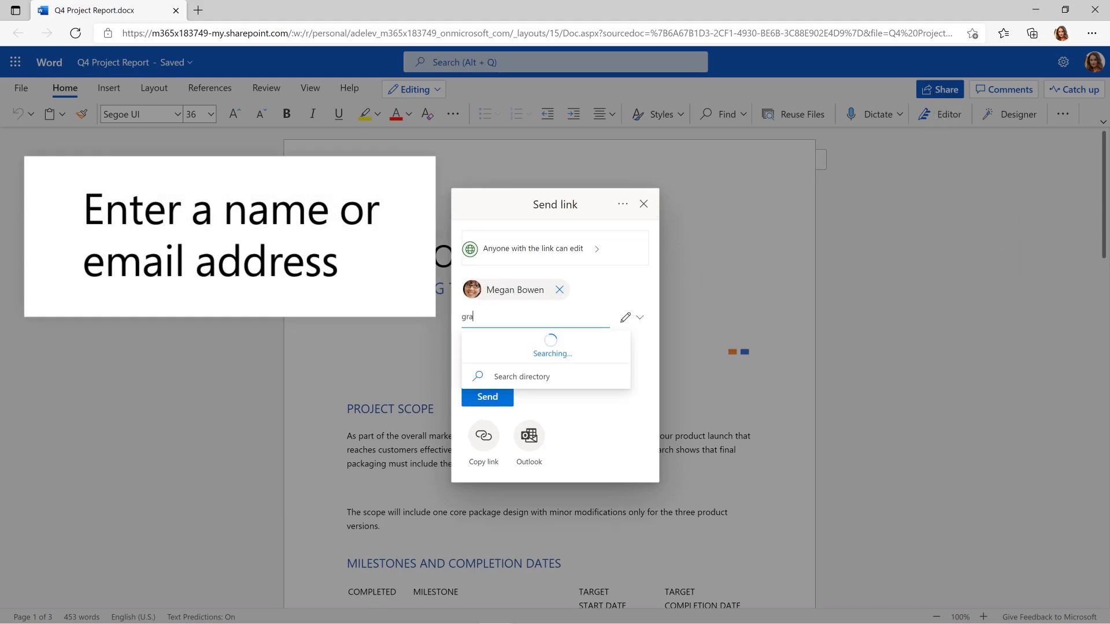
left_click(535, 354)
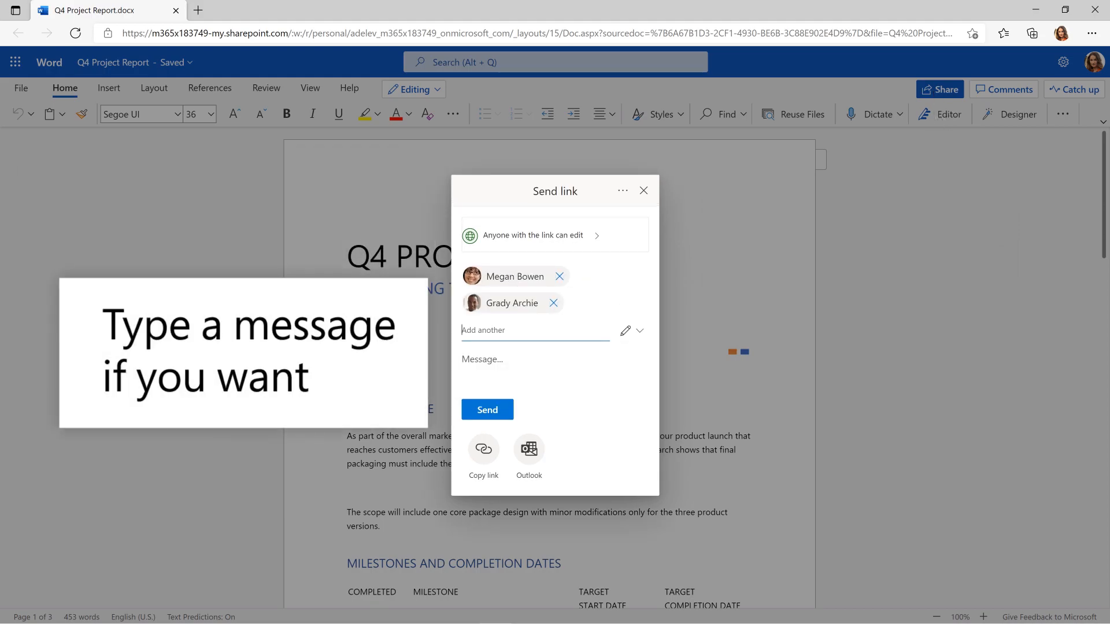
type("Here's the report we were discussing!")
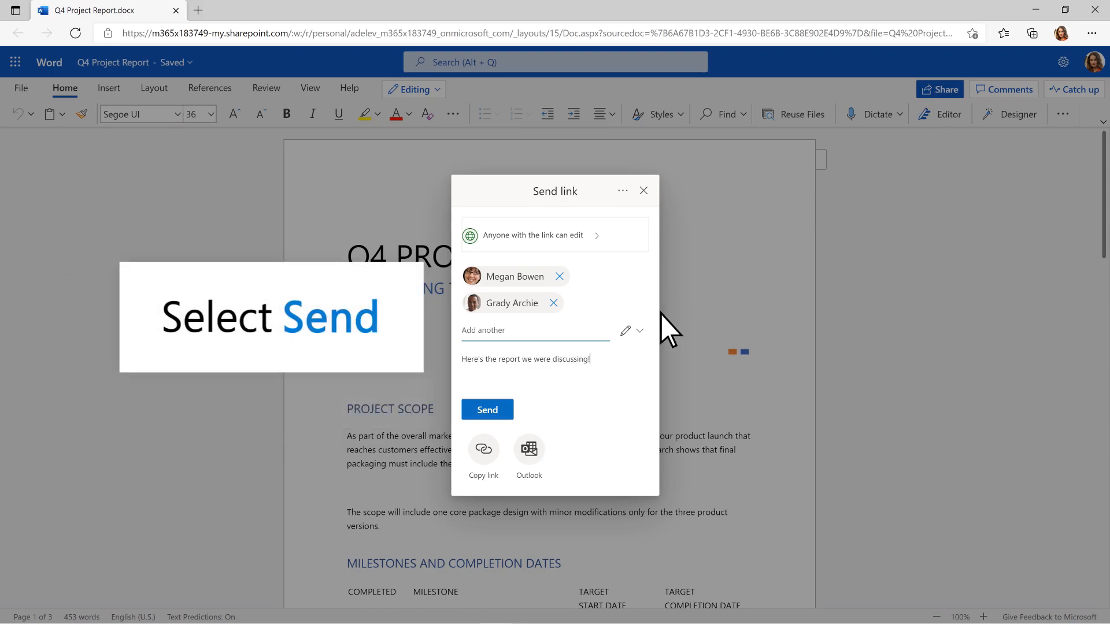
left_click(486, 409)
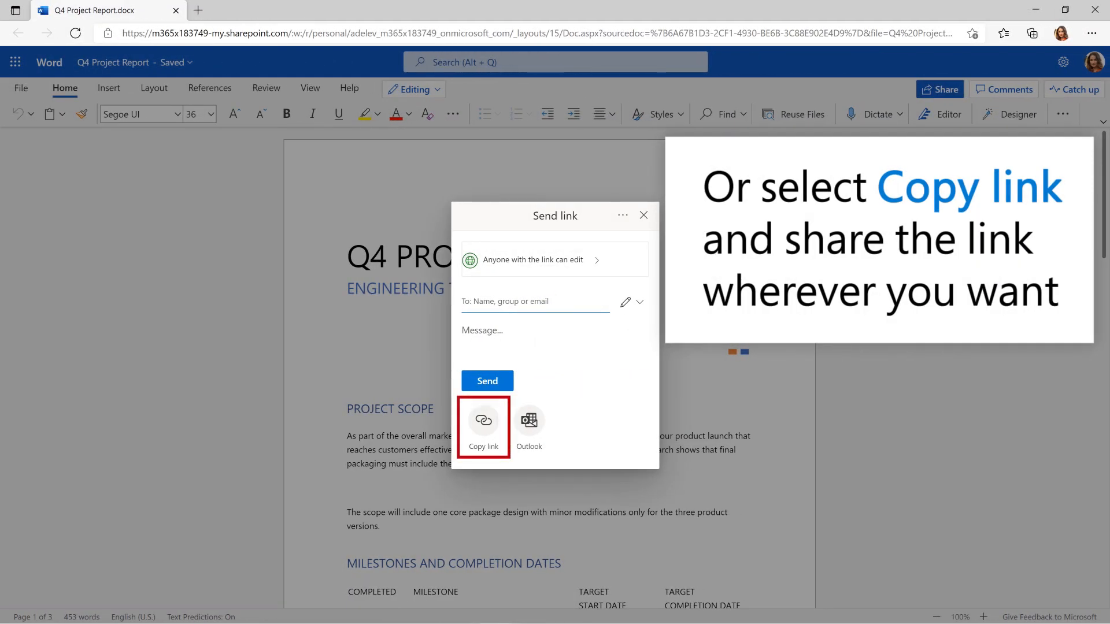
- Copy the report's sharing link and return to the dialog with both recipients
left_click(484, 425)
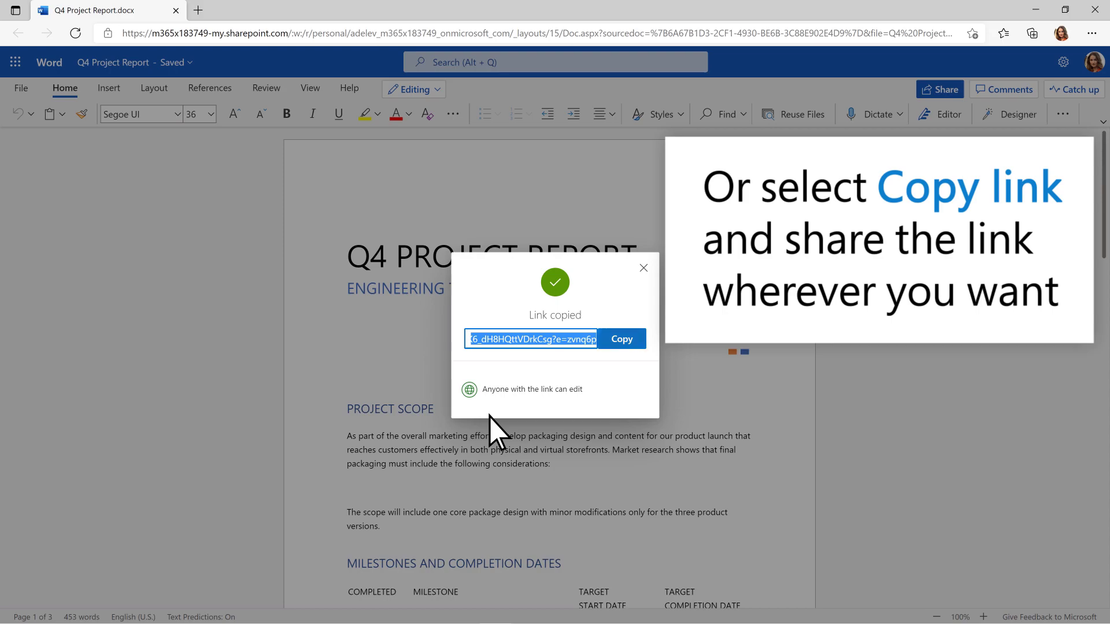
left_click(643, 267)
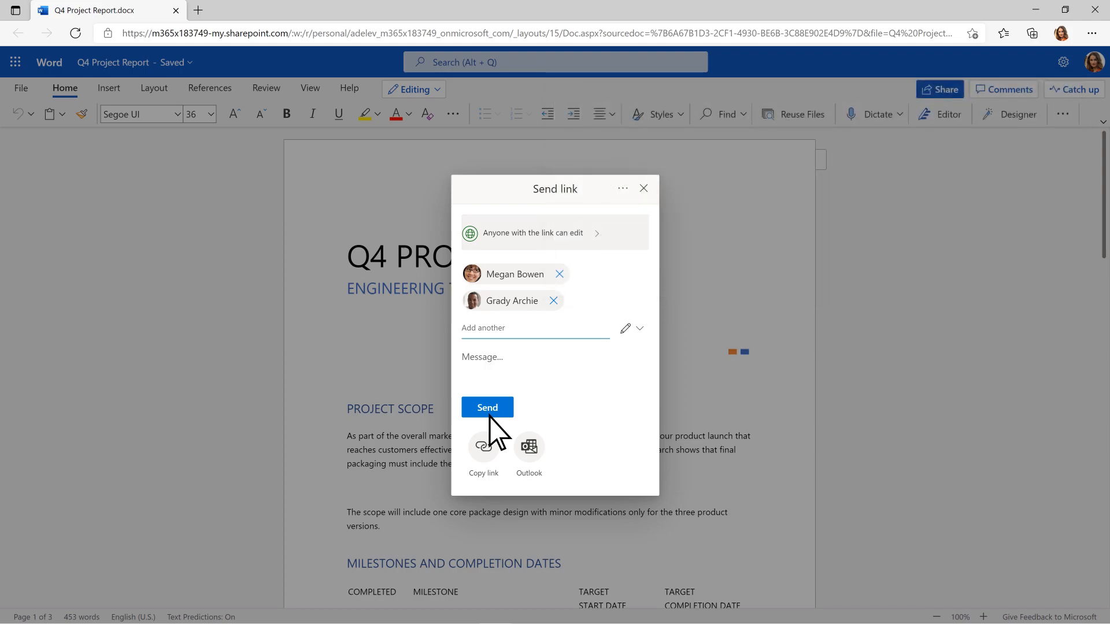
mouse_move(553, 251)
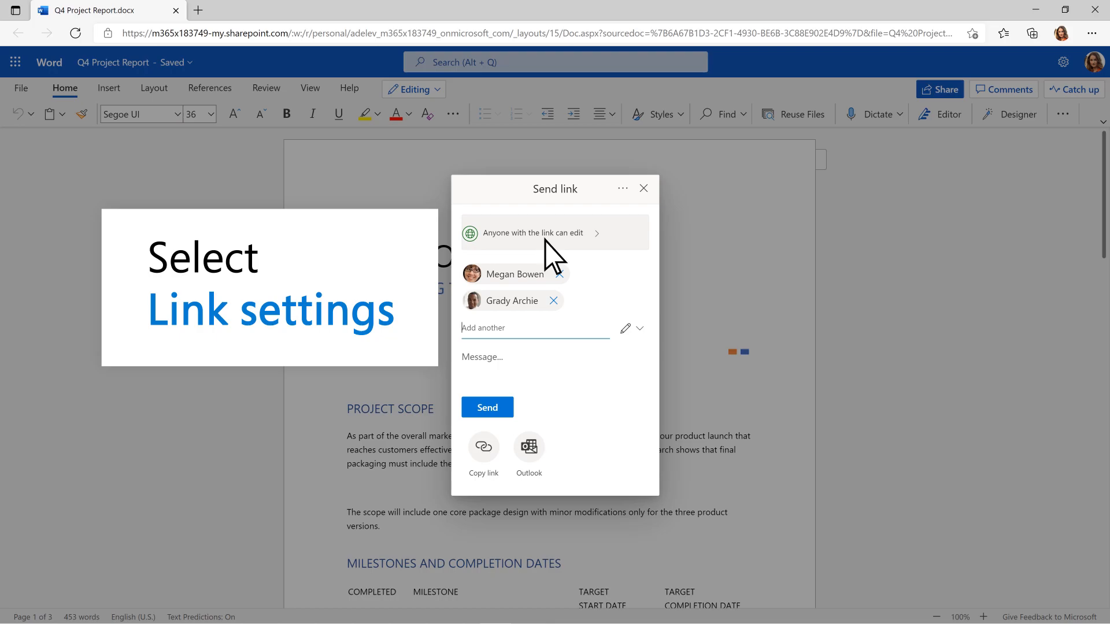
- Show the link settings via the 'Anyone with the link can edit' entry
left_click(554, 232)
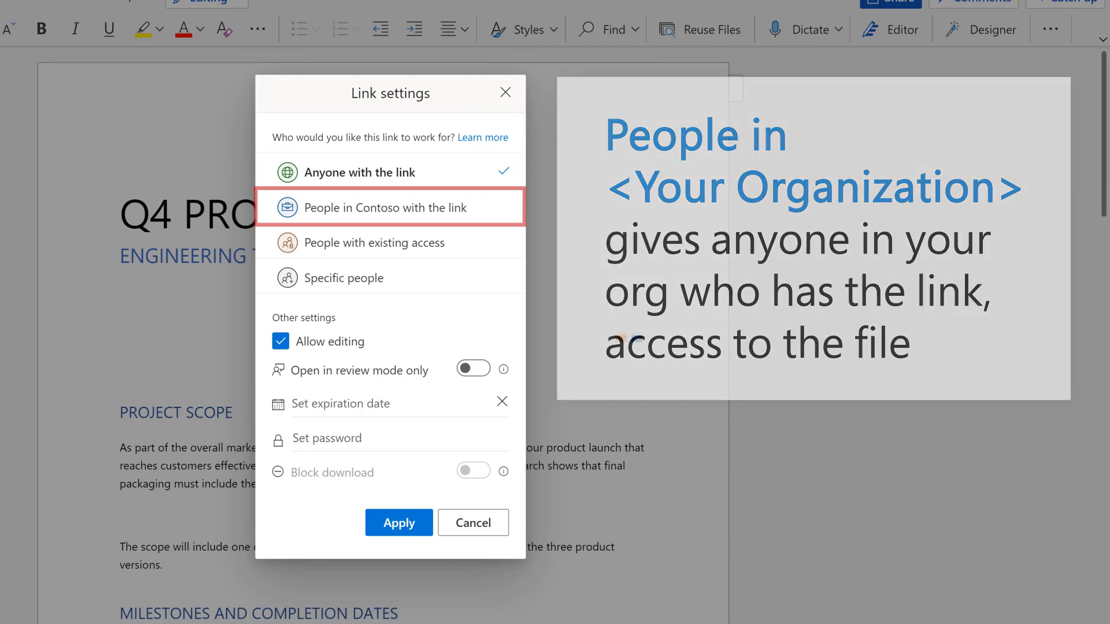
- Restrict the link to people in Contoso in review mode only, apply it and send to both recipients
left_click(374, 241)
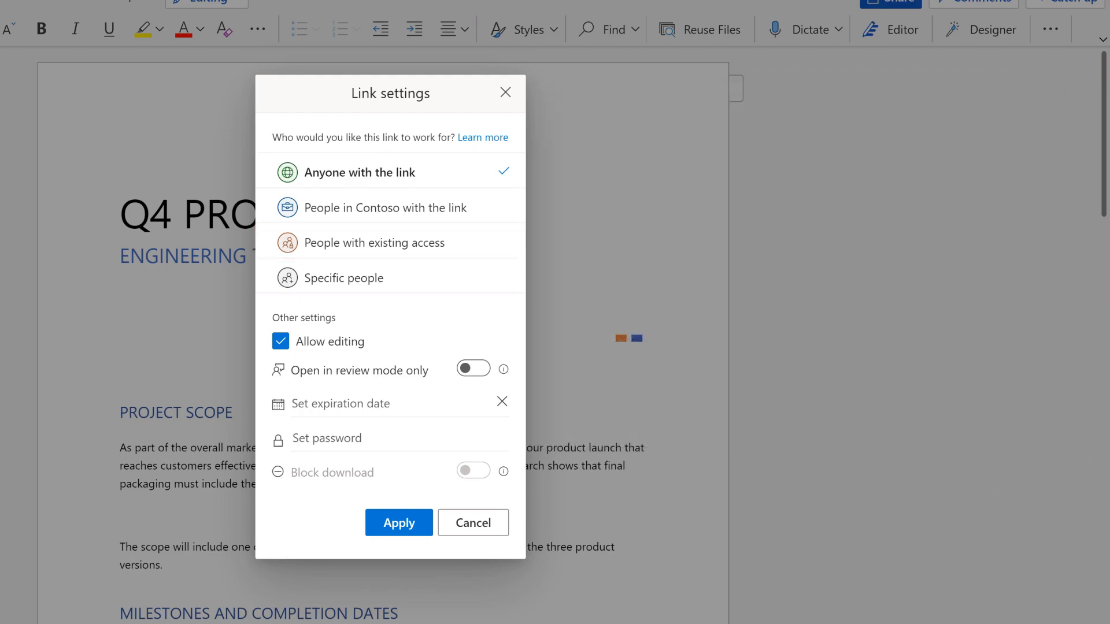
mouse_move(342, 278)
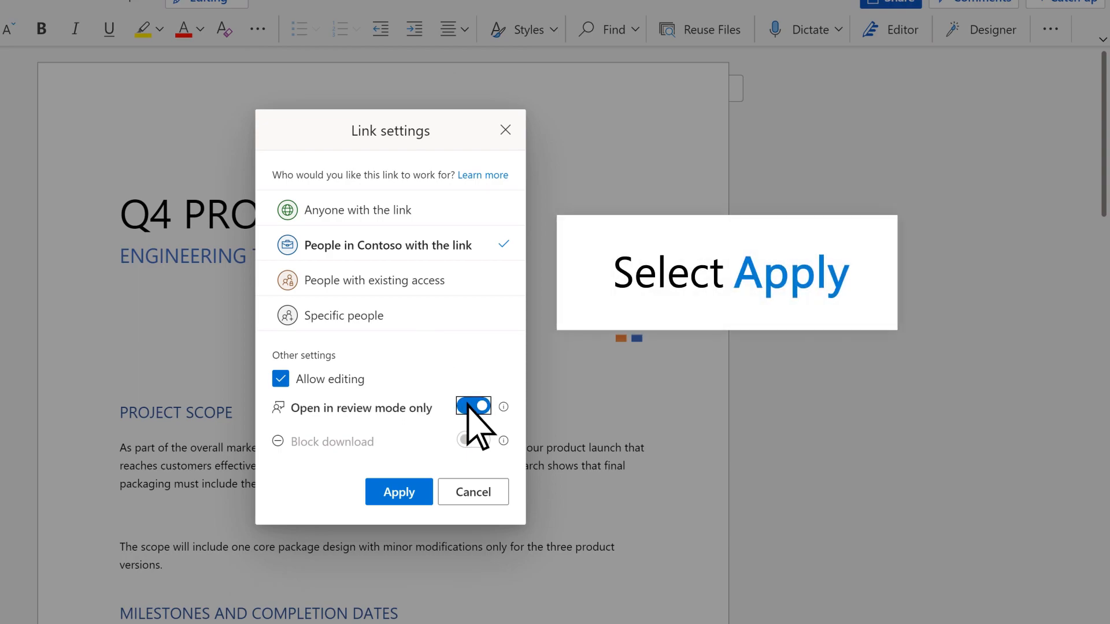
left_click(397, 491)
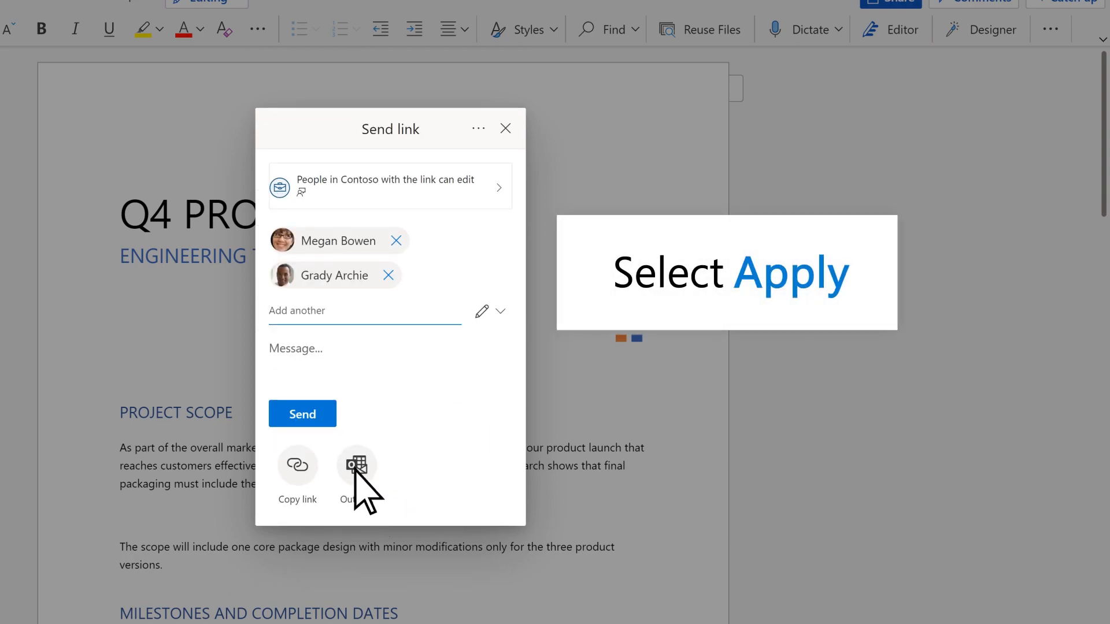
left_click(301, 414)
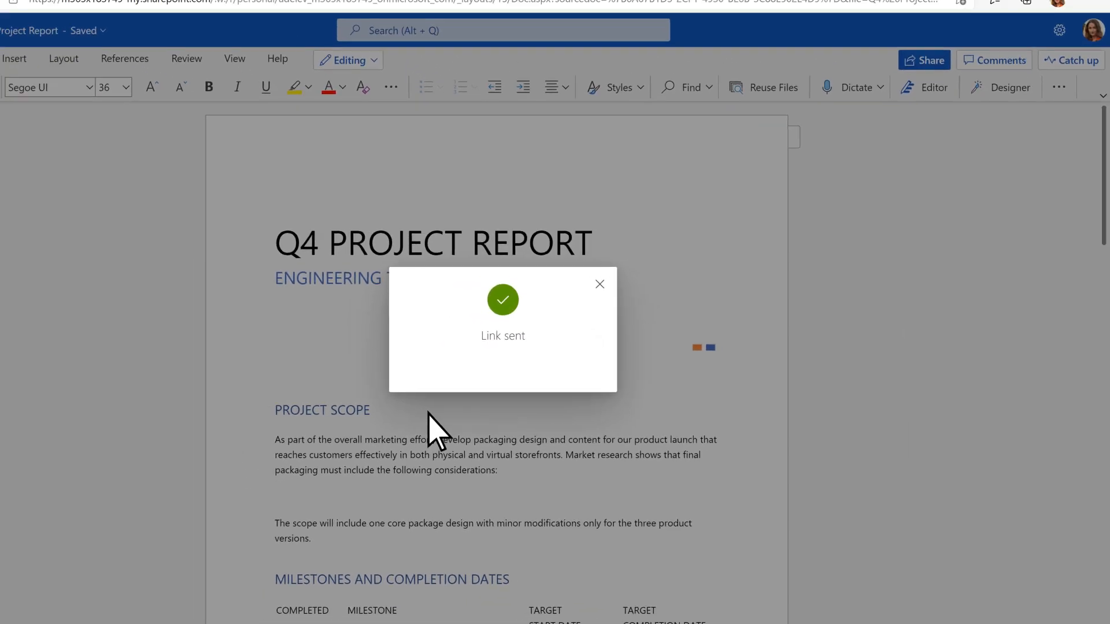